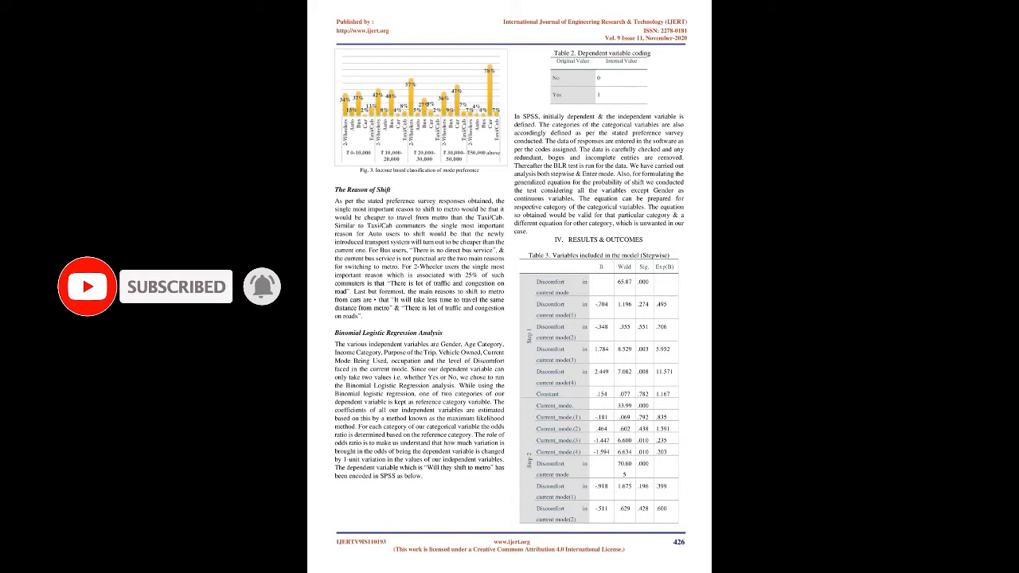
scroll("down", 3)
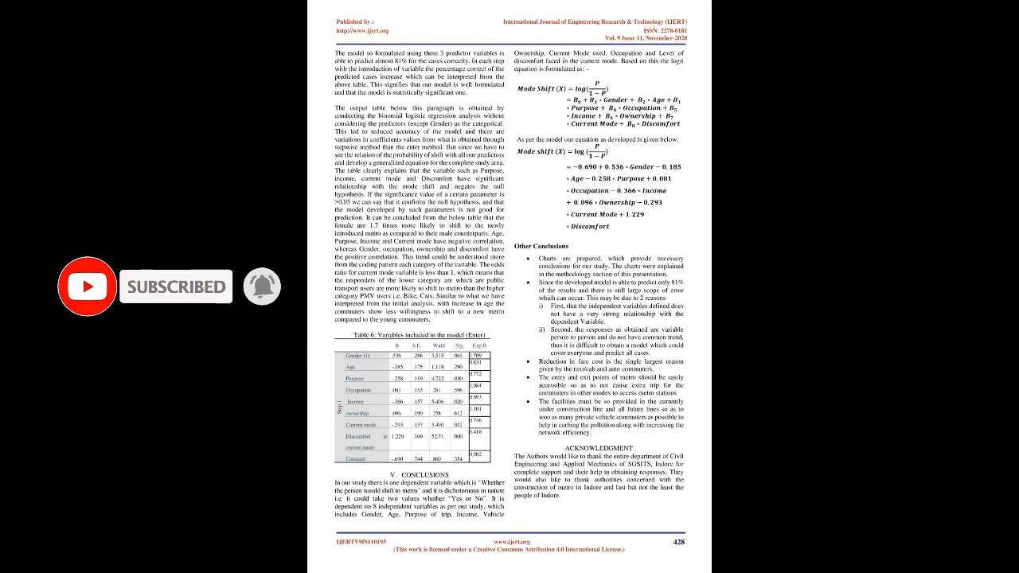
scroll("down", 3)
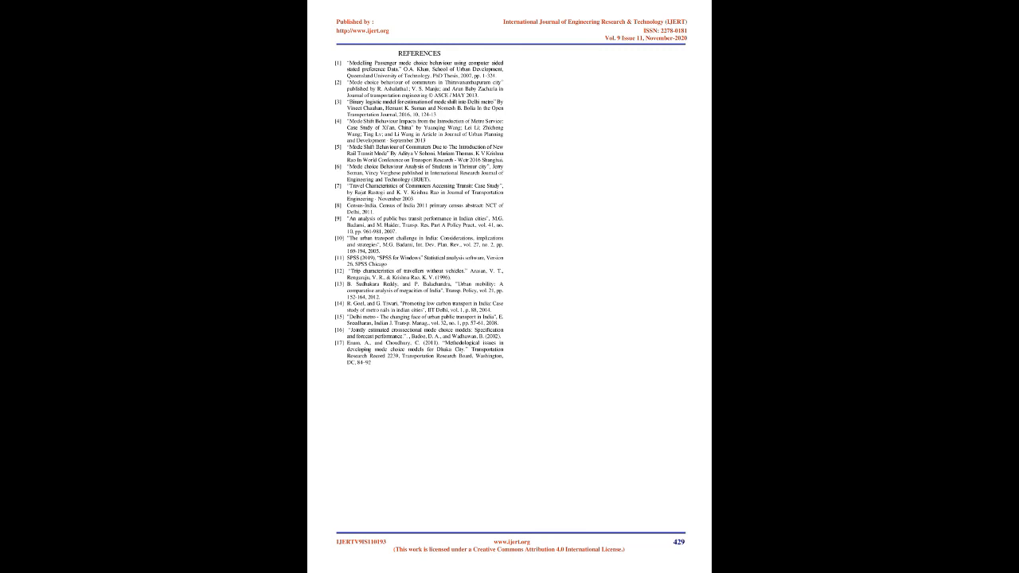